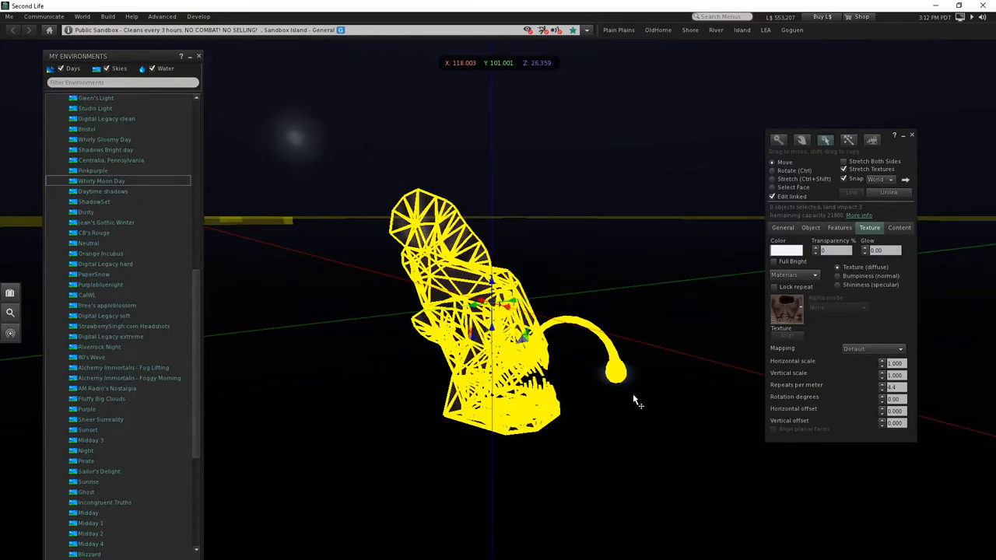
pyautogui.moveTo(666, 327)
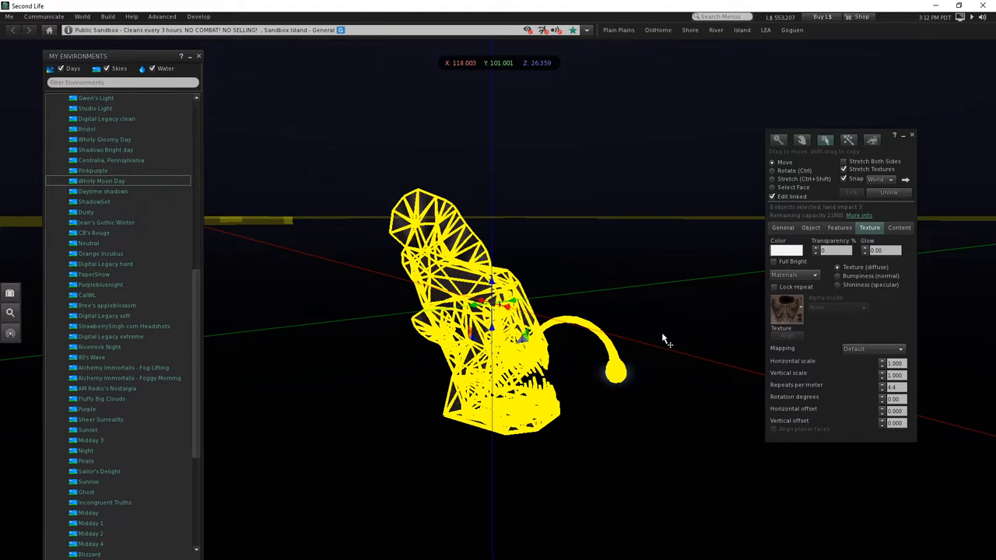
# - Apply the Anglerfish Lamp texture from inventory to the lamp model
pyautogui.click(785, 310)
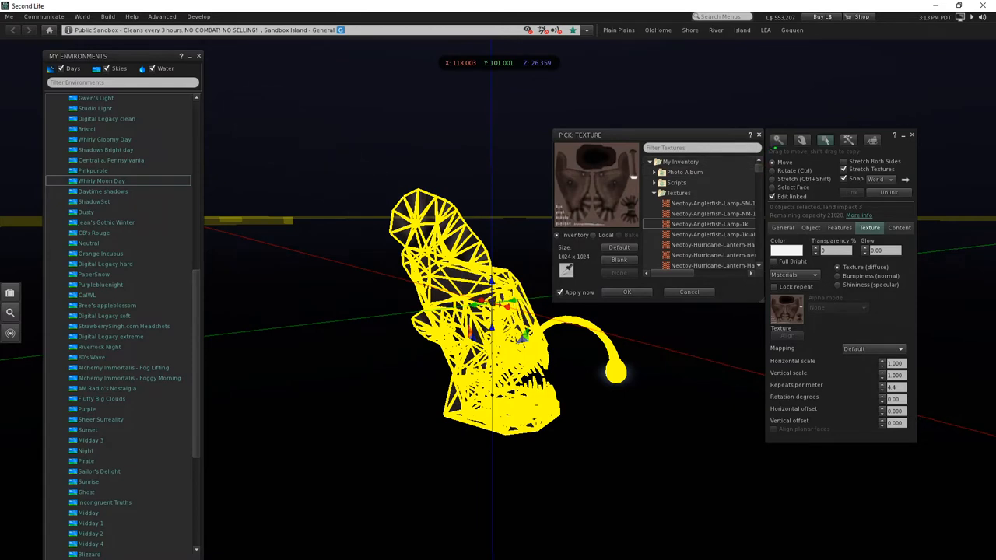
pyautogui.click(626, 292)
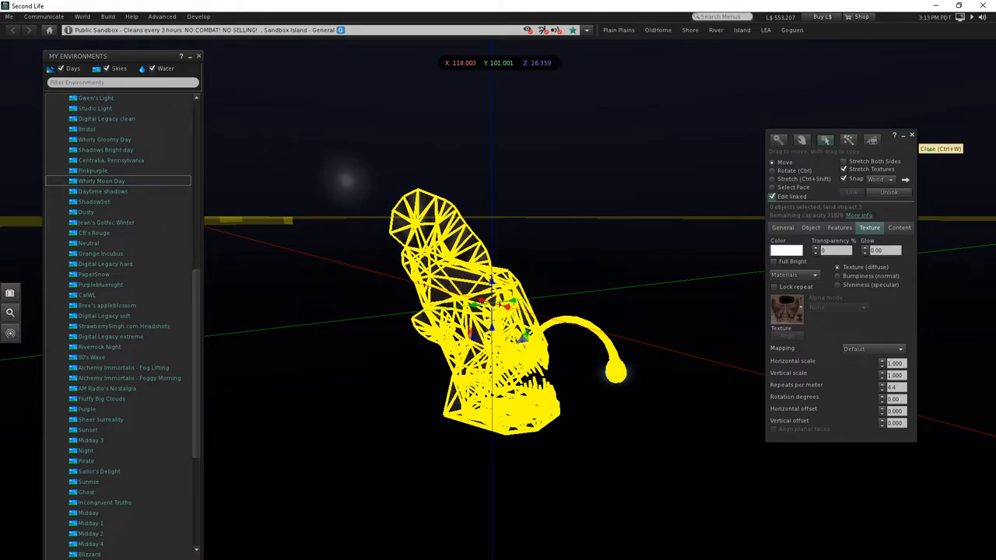
pyautogui.click(912, 134)
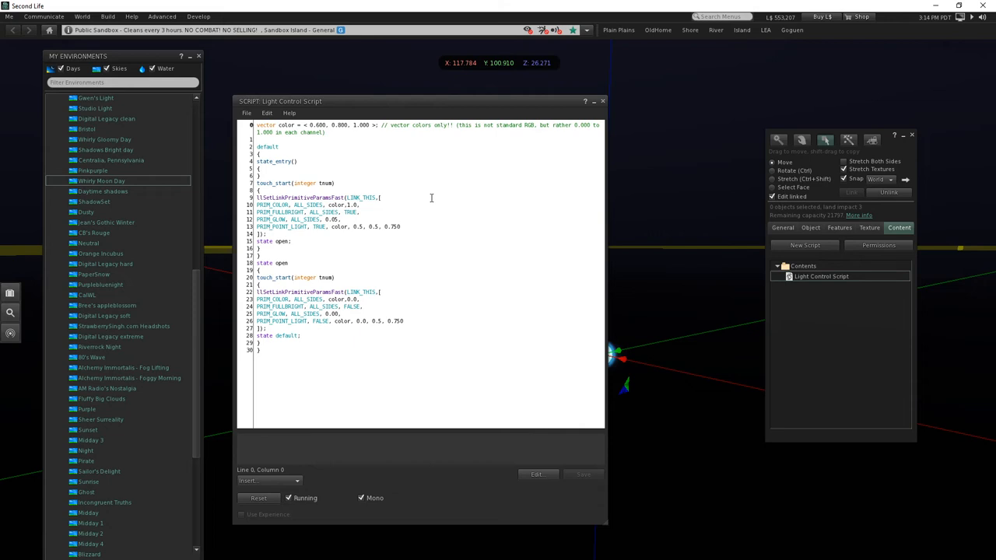
pyautogui.moveTo(603, 101)
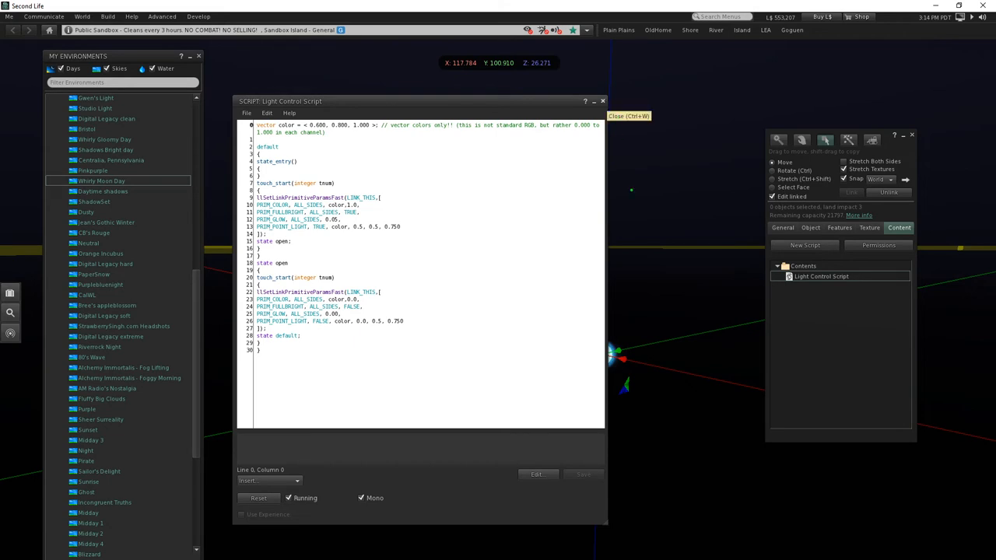
# - Close the Light Control Script editor after reviewing the touch-toggle glow and point-light code
pyautogui.click(604, 101)
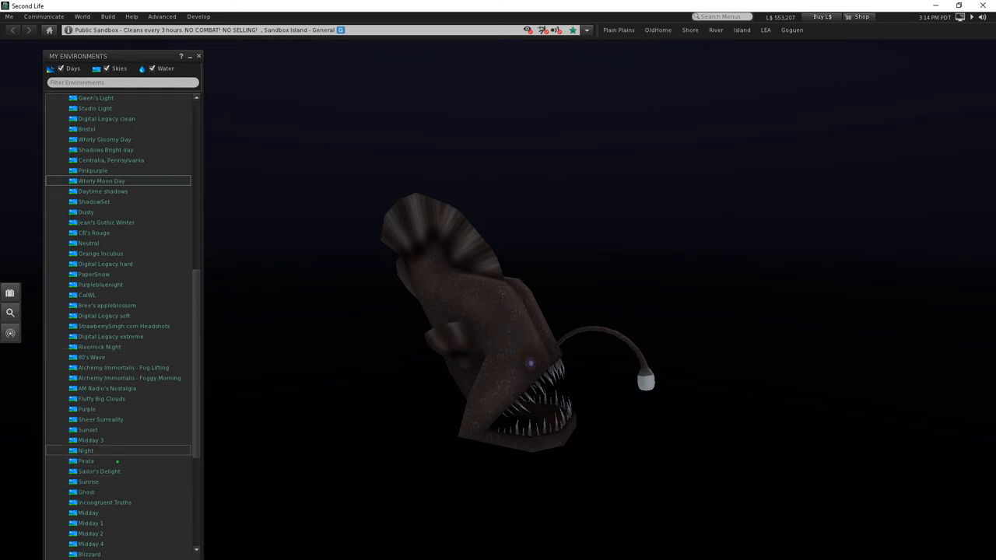
# - Check an environment preset's options, then collapse My Environments to show the finished lamp
pyautogui.scroll(-3)
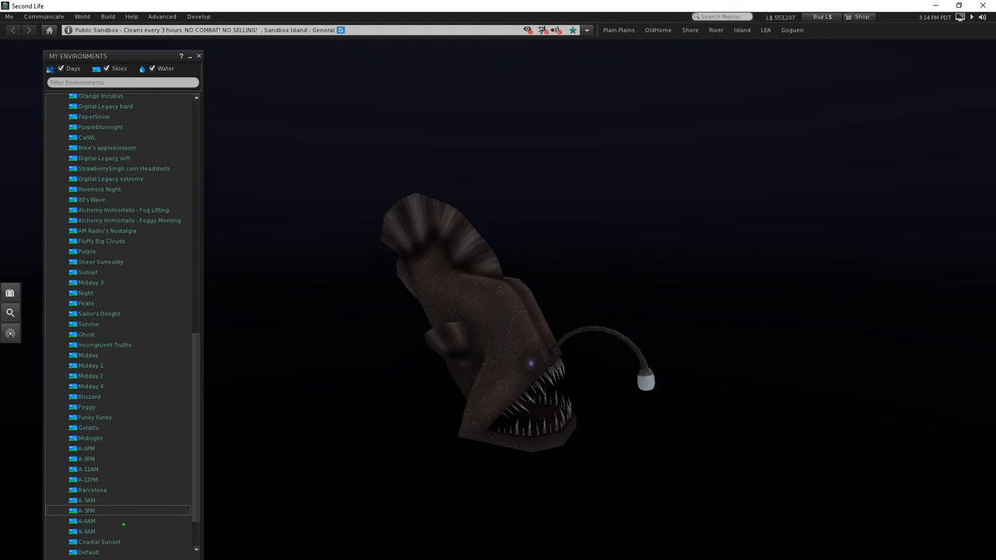
pyautogui.rightClick(86, 510)
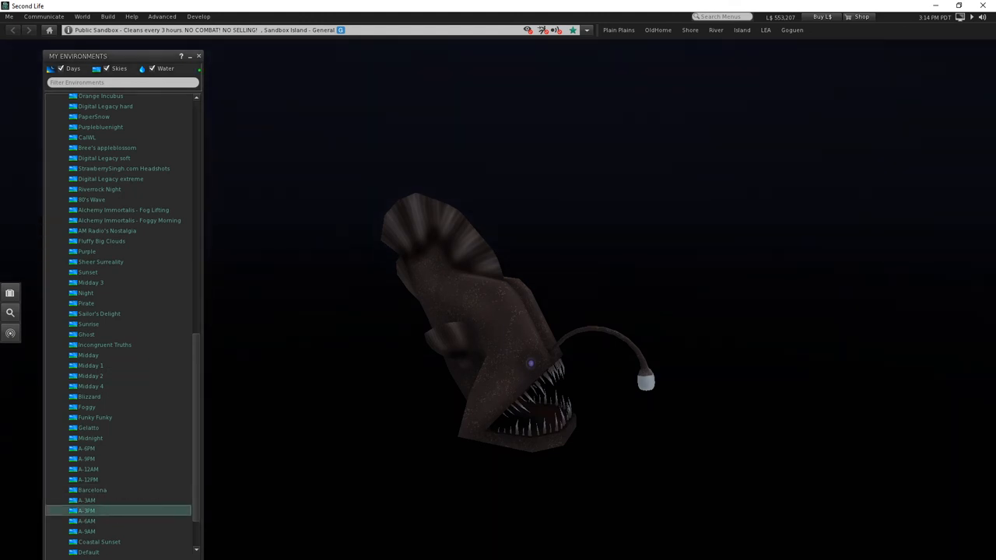
pyautogui.click(190, 56)
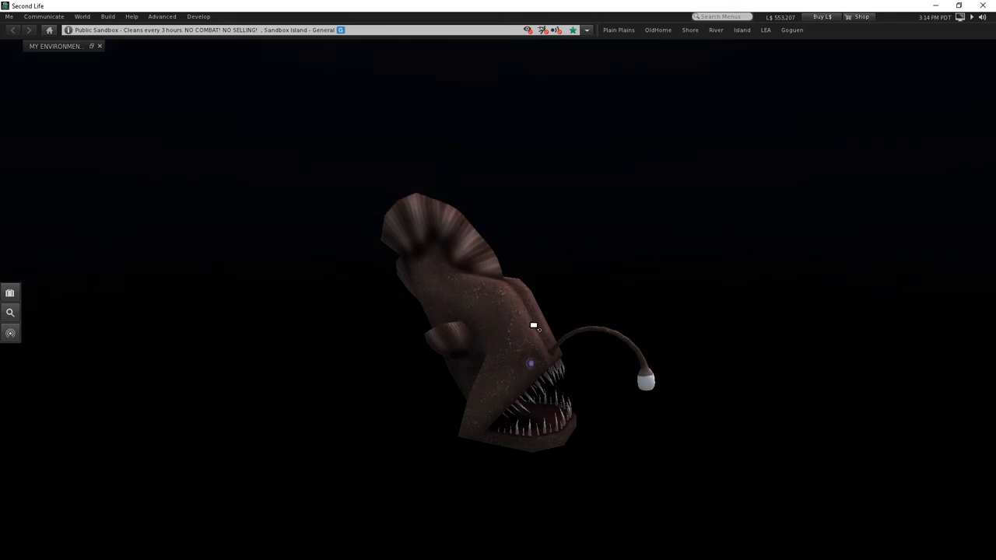